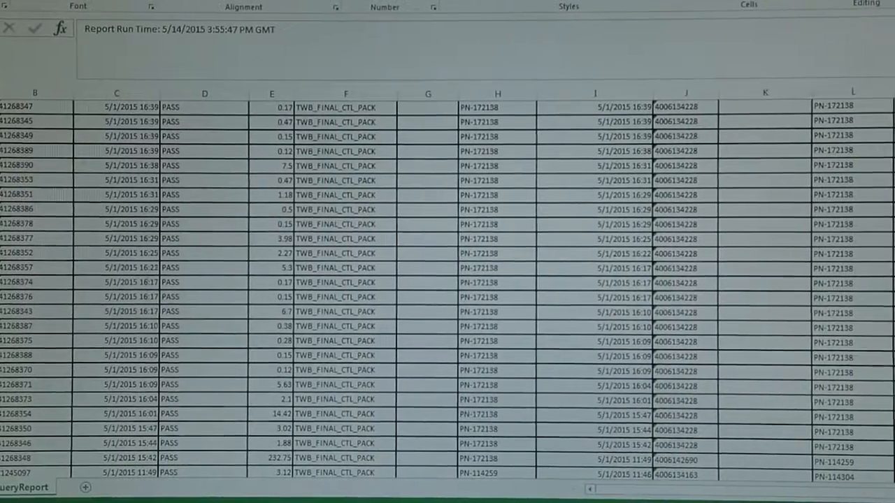
scroll("right", 3)
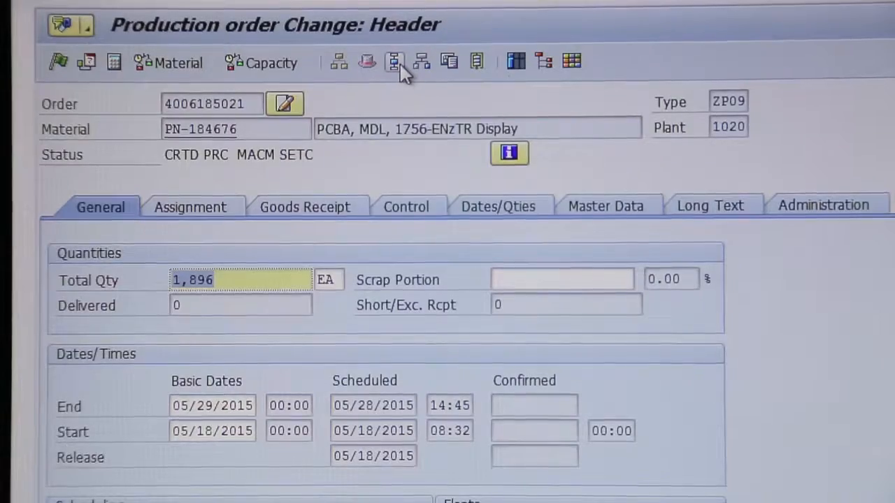
left_click(393, 62)
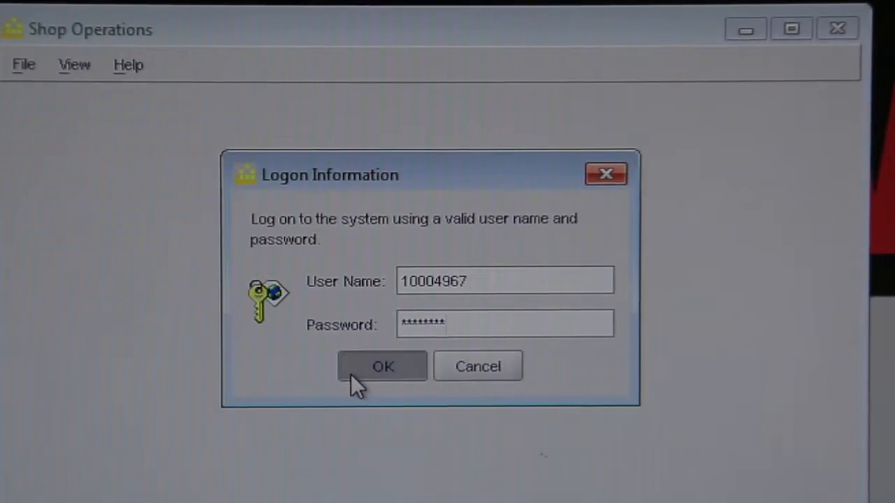
left_click(382, 366)
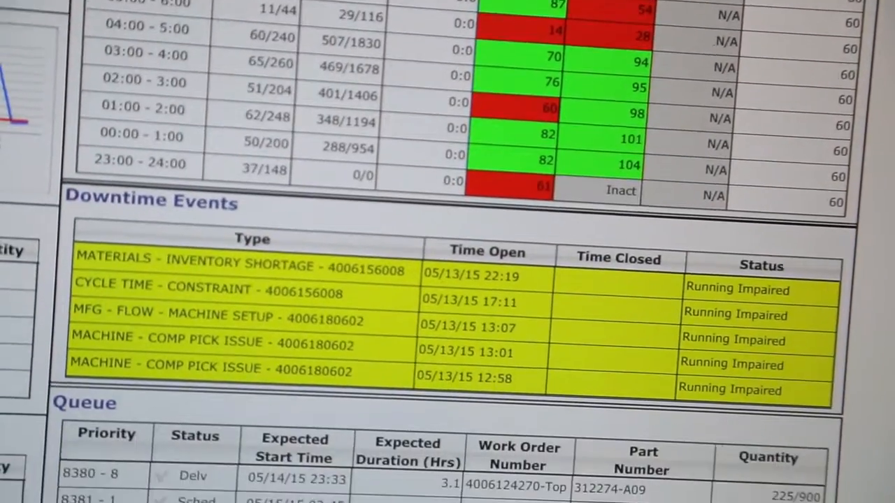
scroll("down", 3)
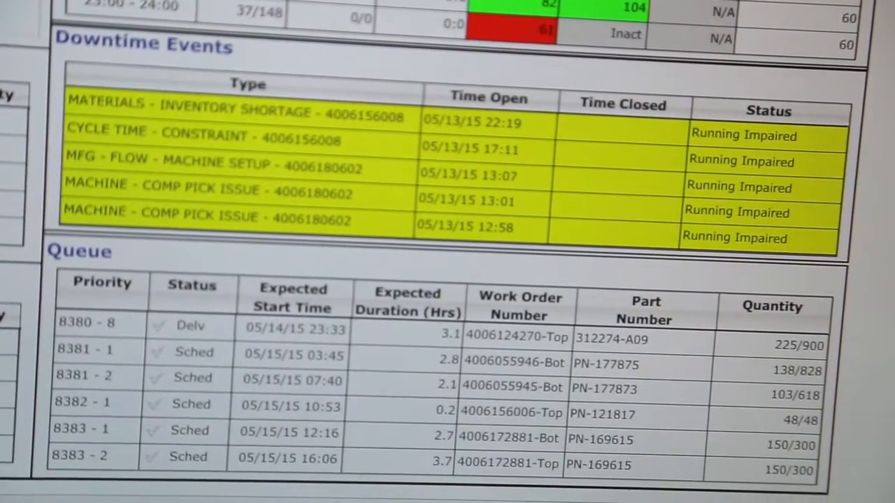